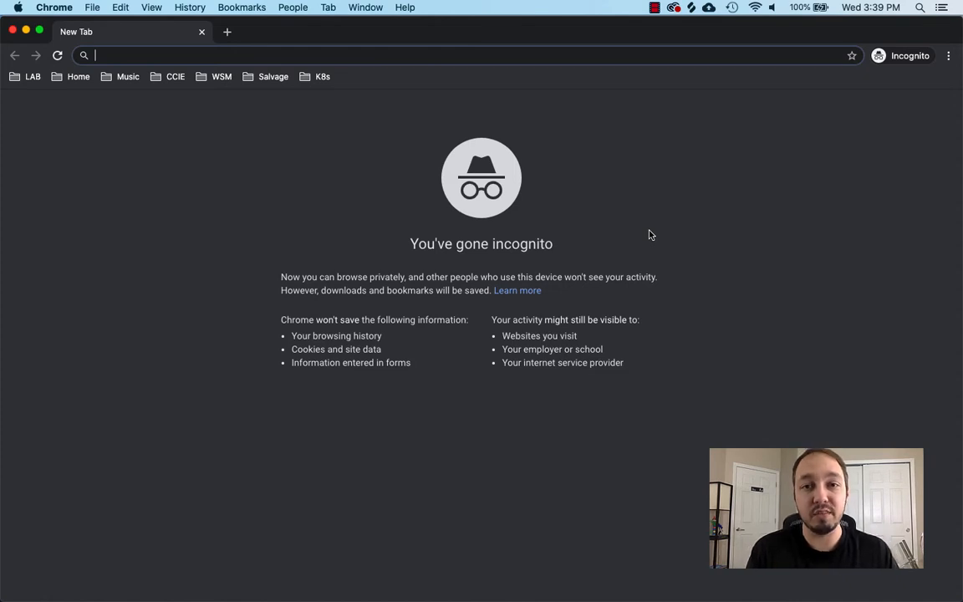
Step: Go to docker.com and open the Docker Desktop product page
text(docker.com)
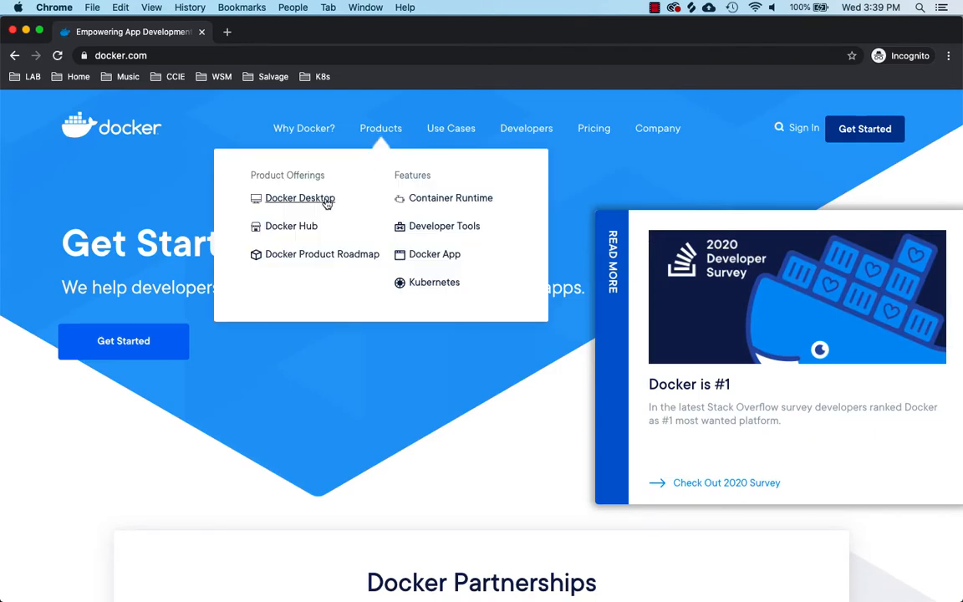
click(300, 198)
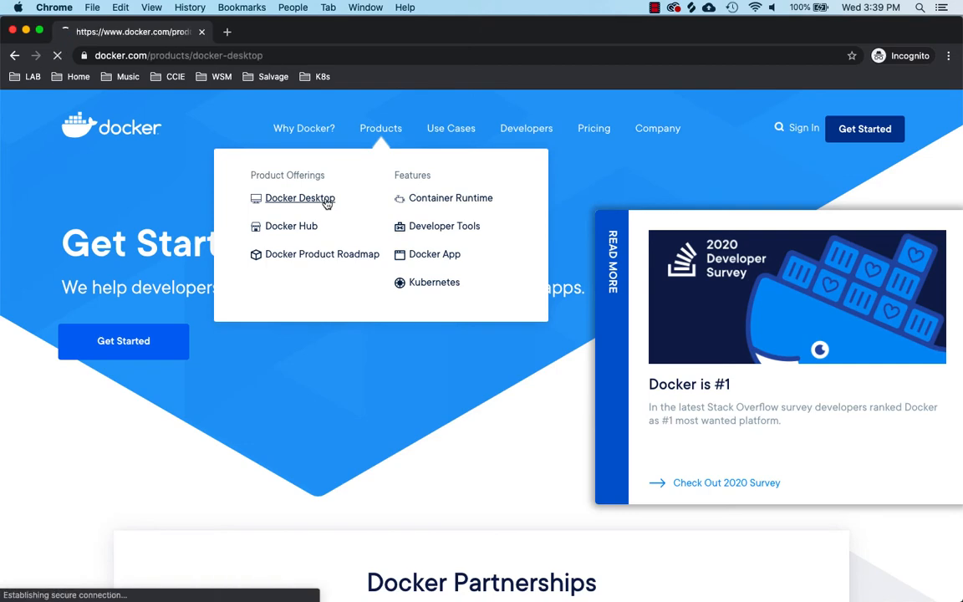
click(300, 198)
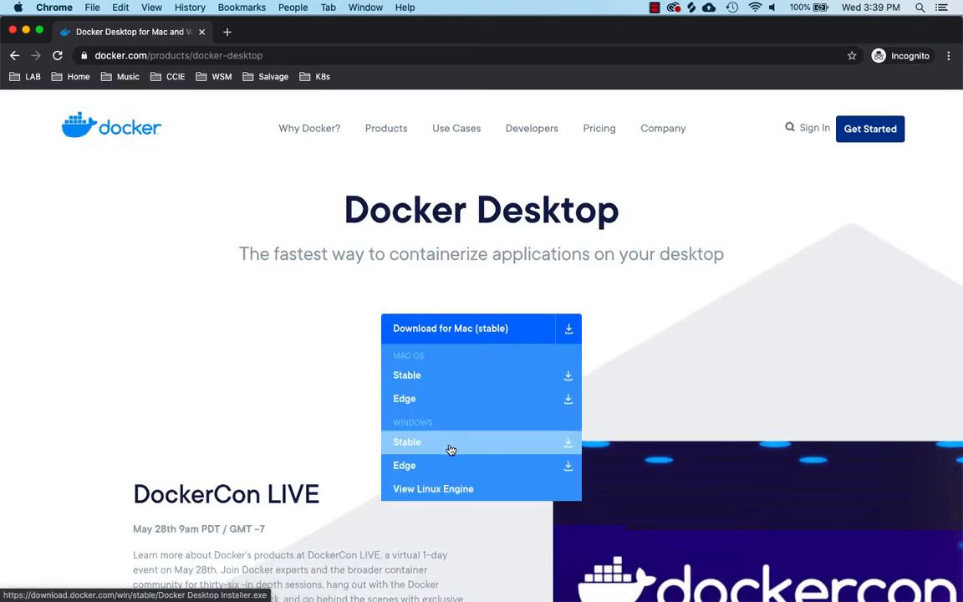
mouse_move(435, 375)
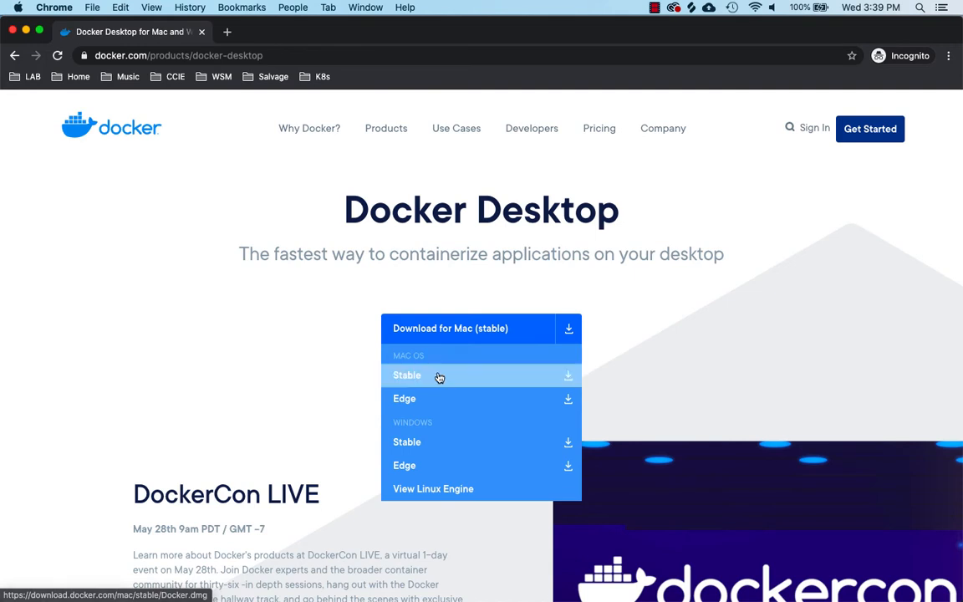
mouse_move(440, 382)
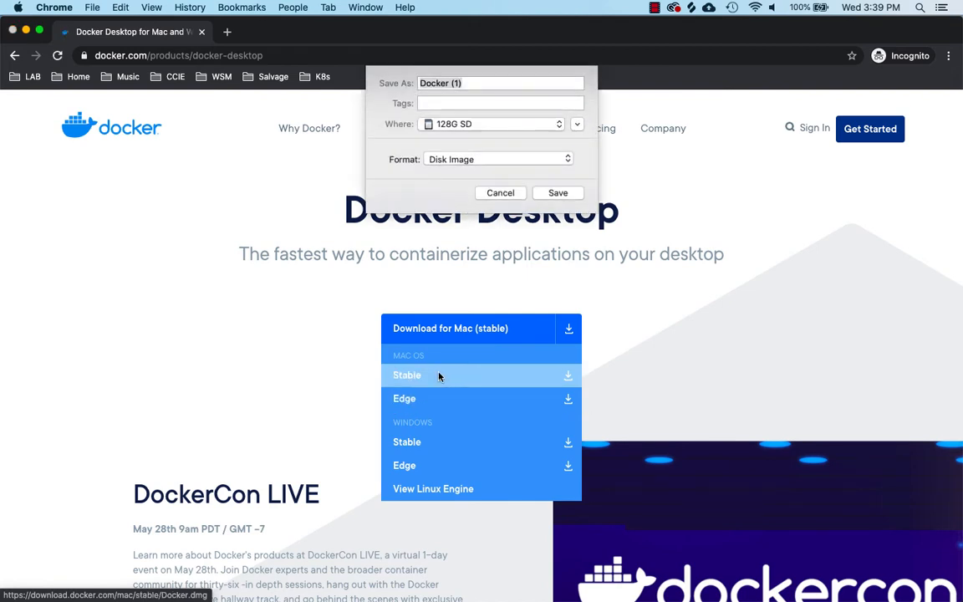
Step: Save the Mac OS Stable Docker Desktop disk image download
click(500, 193)
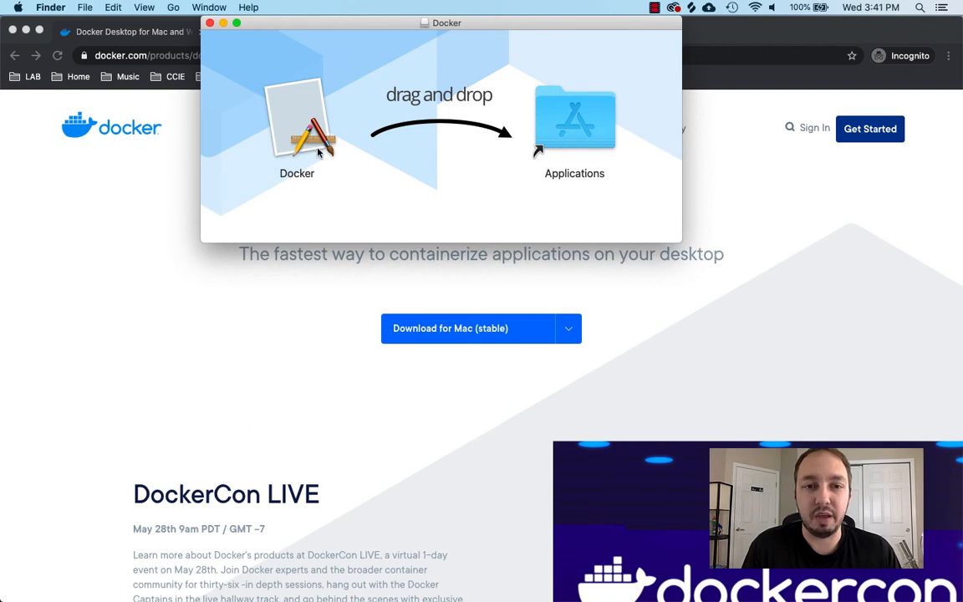
mouse_move(301, 132)
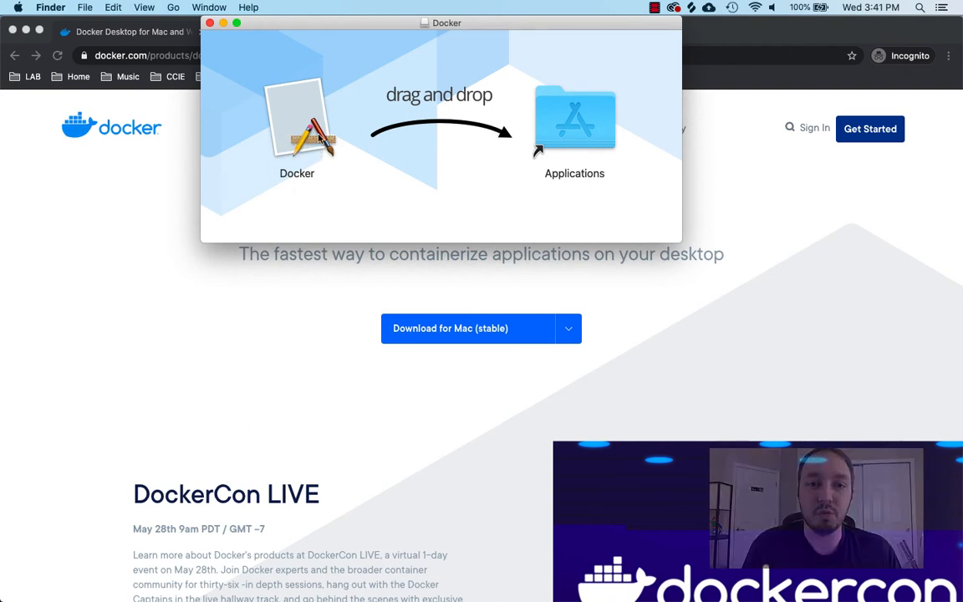
Step: Drag Docker into the Applications folder and close the installer window
drag(296, 130, 574, 121)
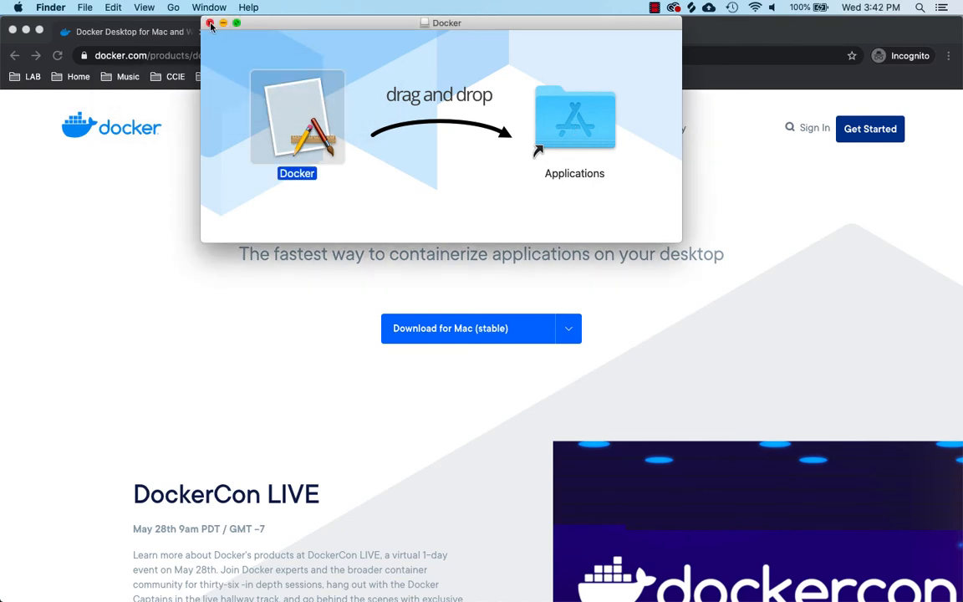
click(210, 23)
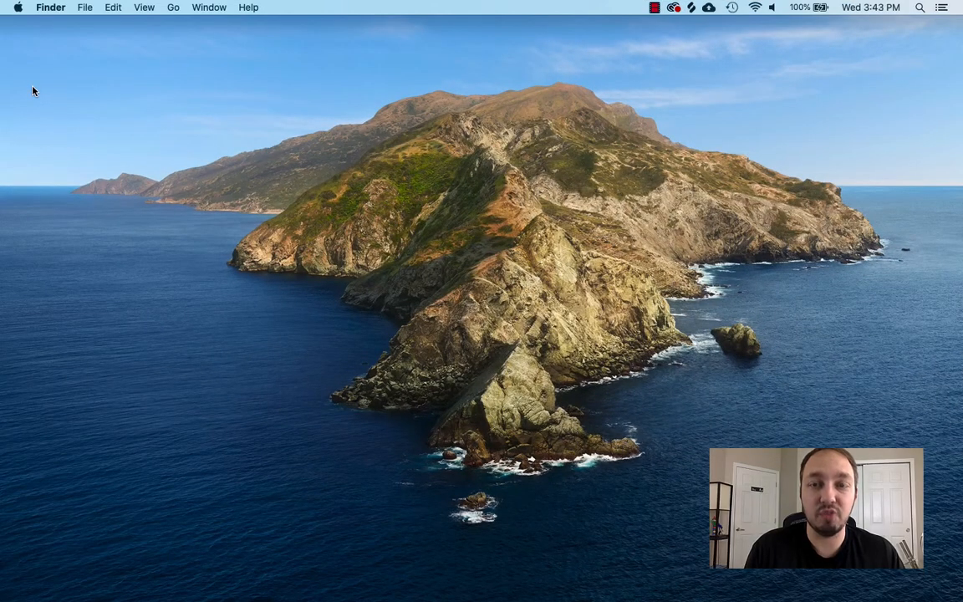
mouse_move(187, 572)
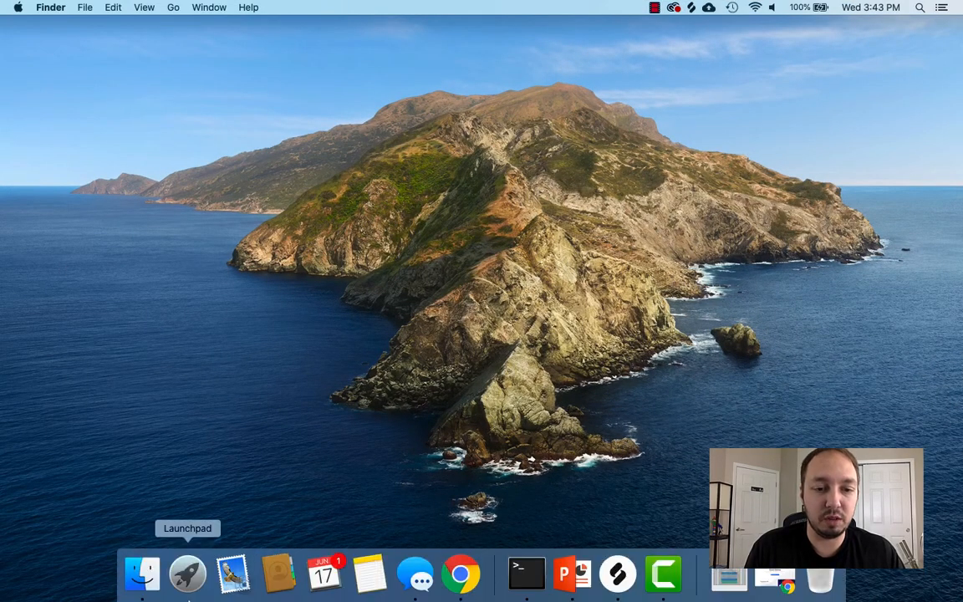
Step: Launch Docker from Launchpad, check its menu bar whale icon, and bring up Terminal
click(186, 573)
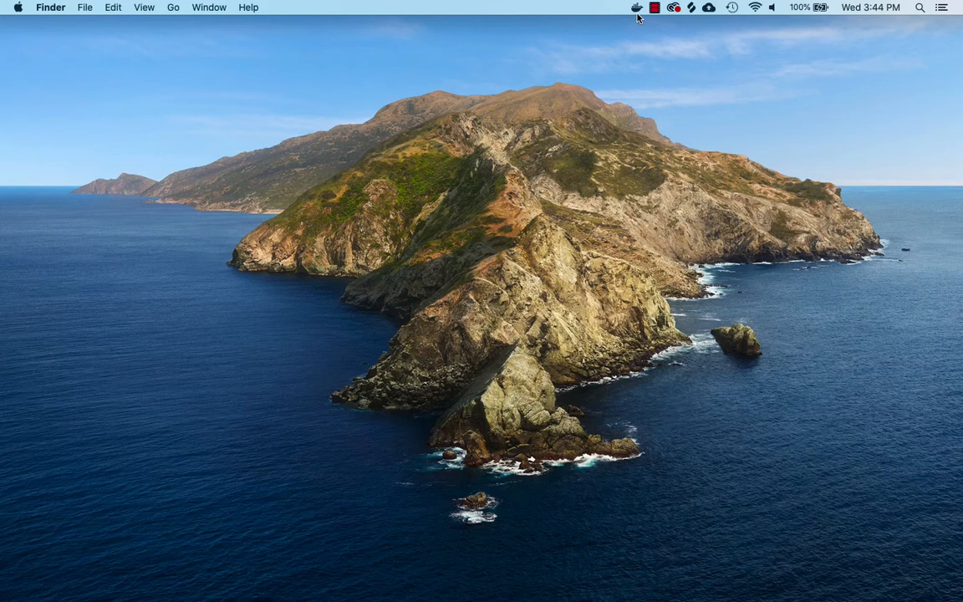
click(636, 8)
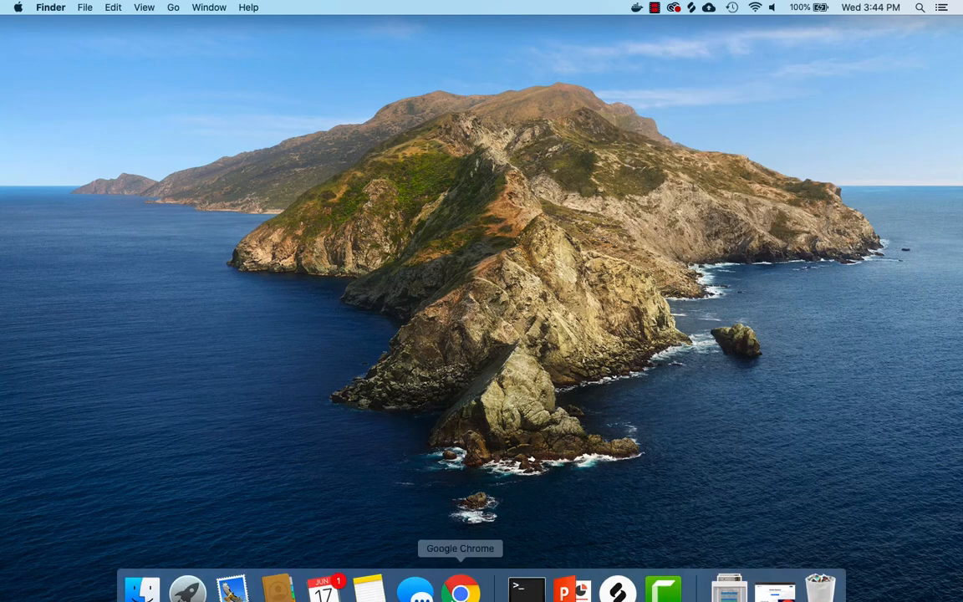
click(526, 590)
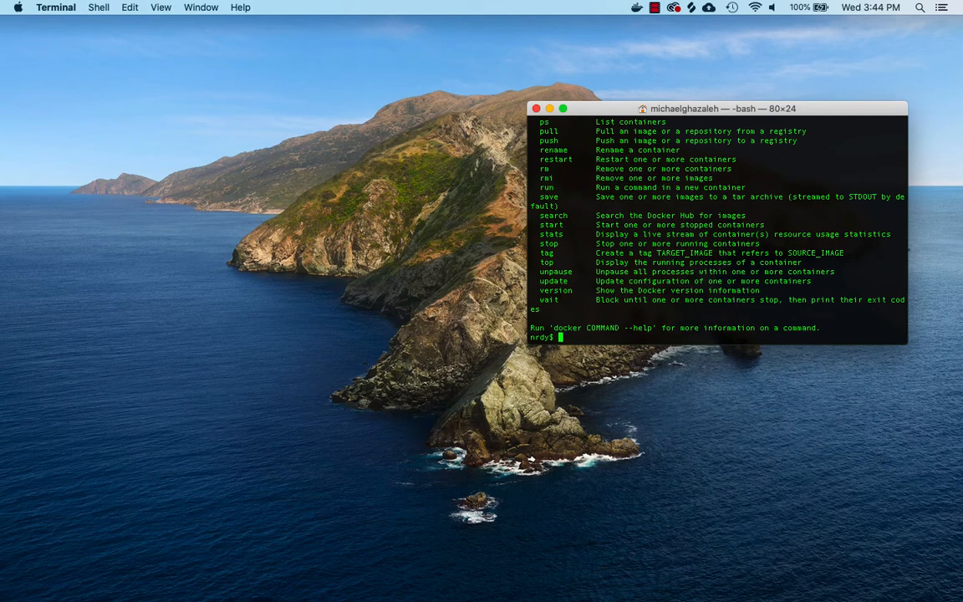
Step: Open the Docker whale status menu showing Docker running and Kubernetes starting
click(636, 6)
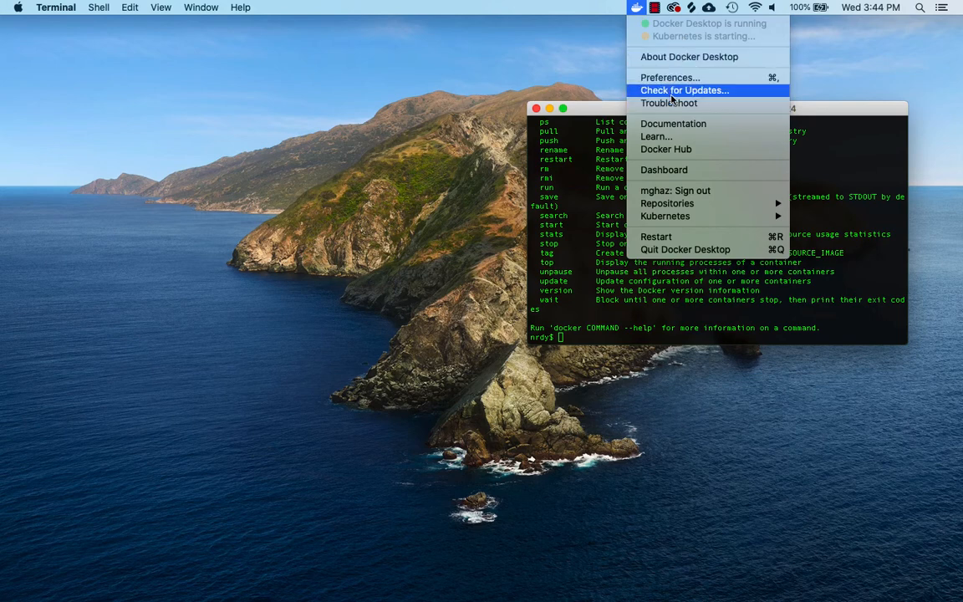
mouse_move(669, 77)
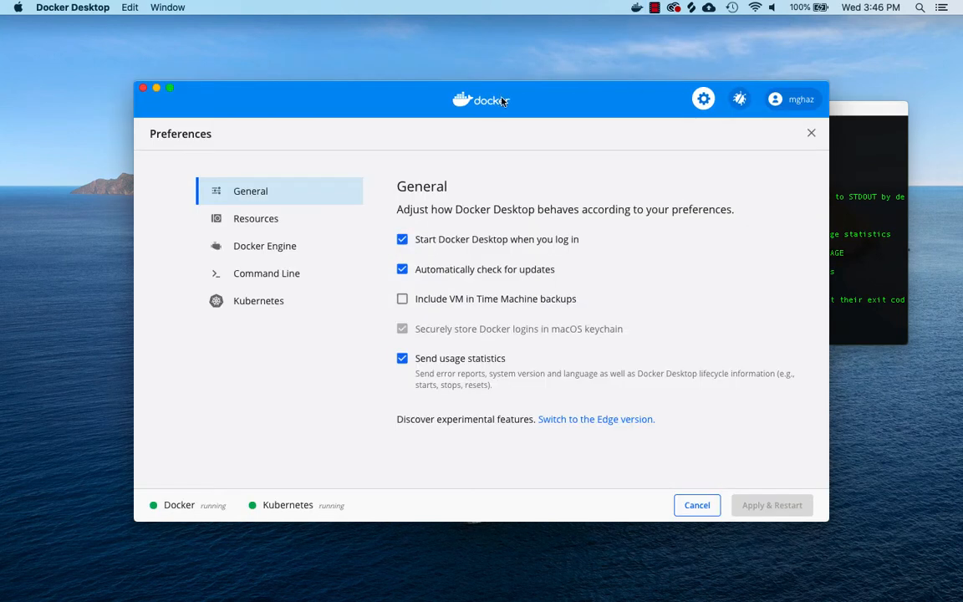
Step: Open the Kubernetes page in Docker Desktop Preferences, showing Kubernetes enabled
click(259, 300)
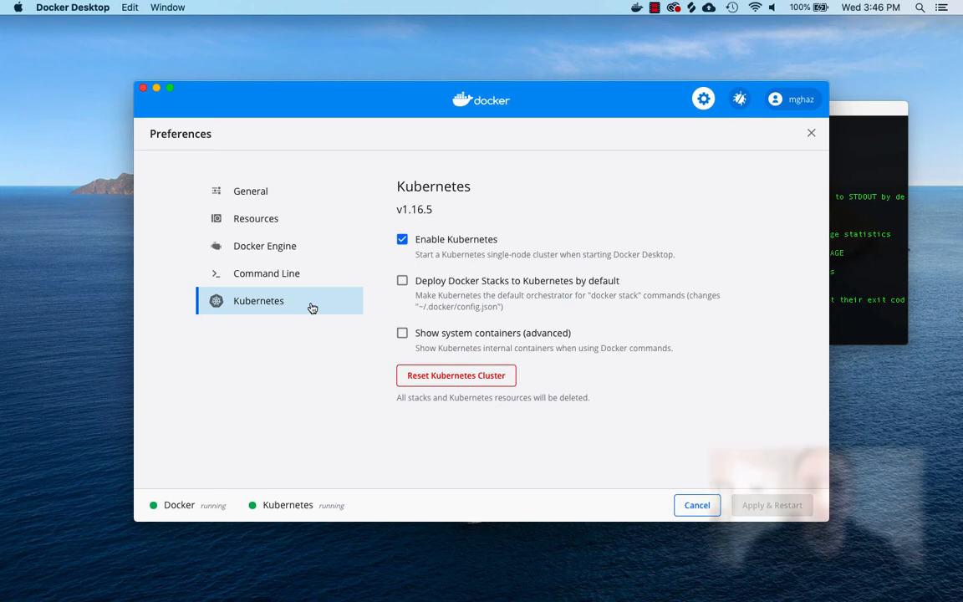